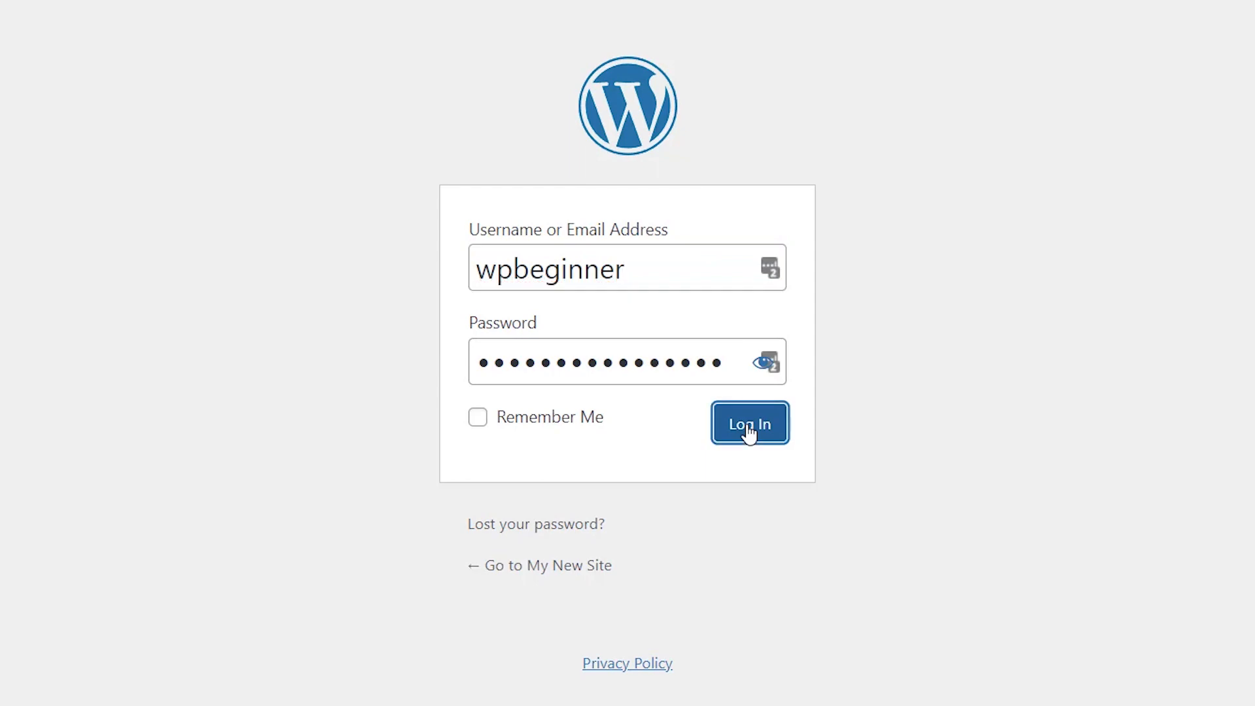
# Step: Log in to the My New Site admin dashboard and scroll the sidebar toward Plugins
pyautogui.click(749, 423)
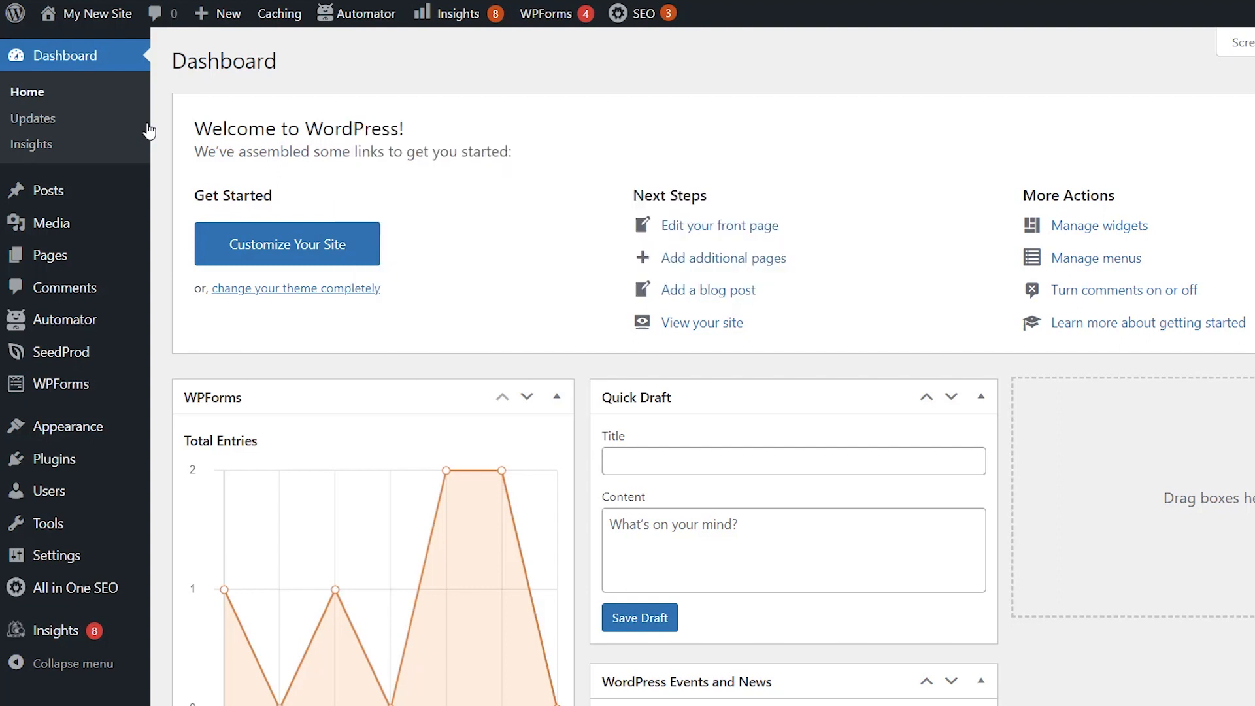
pyautogui.scroll(-3)
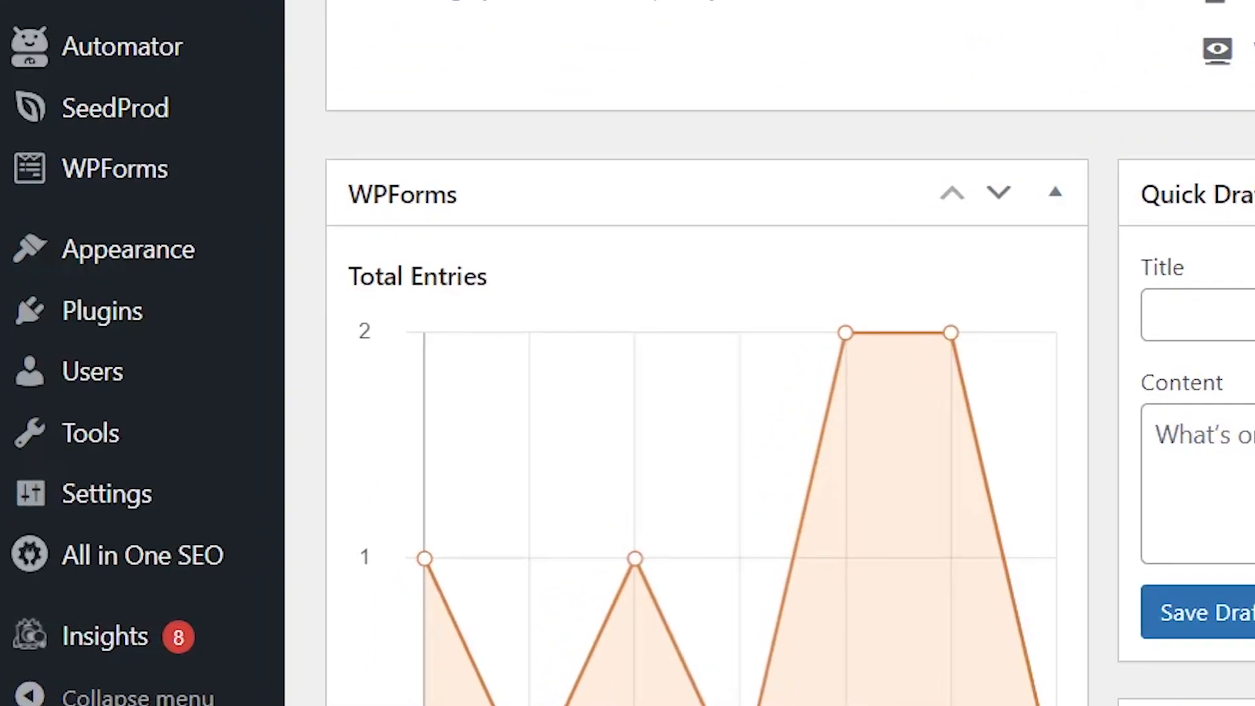
pyautogui.moveTo(102, 310)
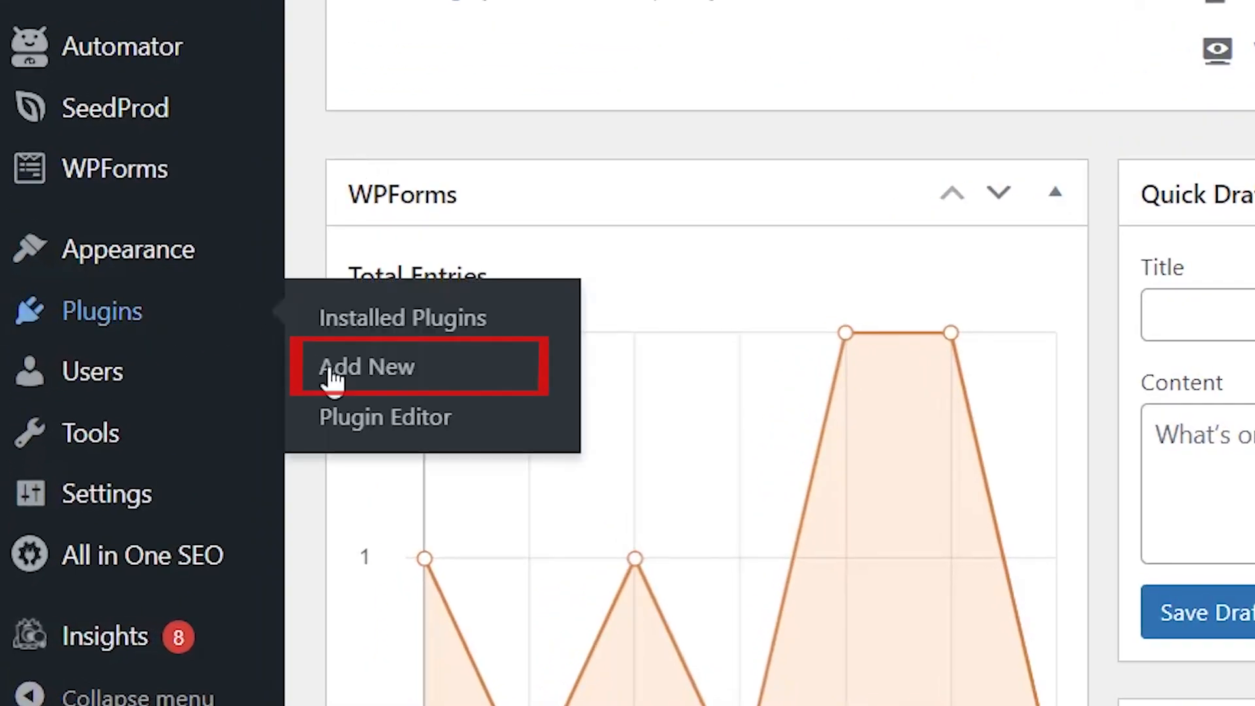
# Step: Search Add New plugins for 'limit login attemtps' and activate Limit Login Attempts Reloaded
pyautogui.click(367, 367)
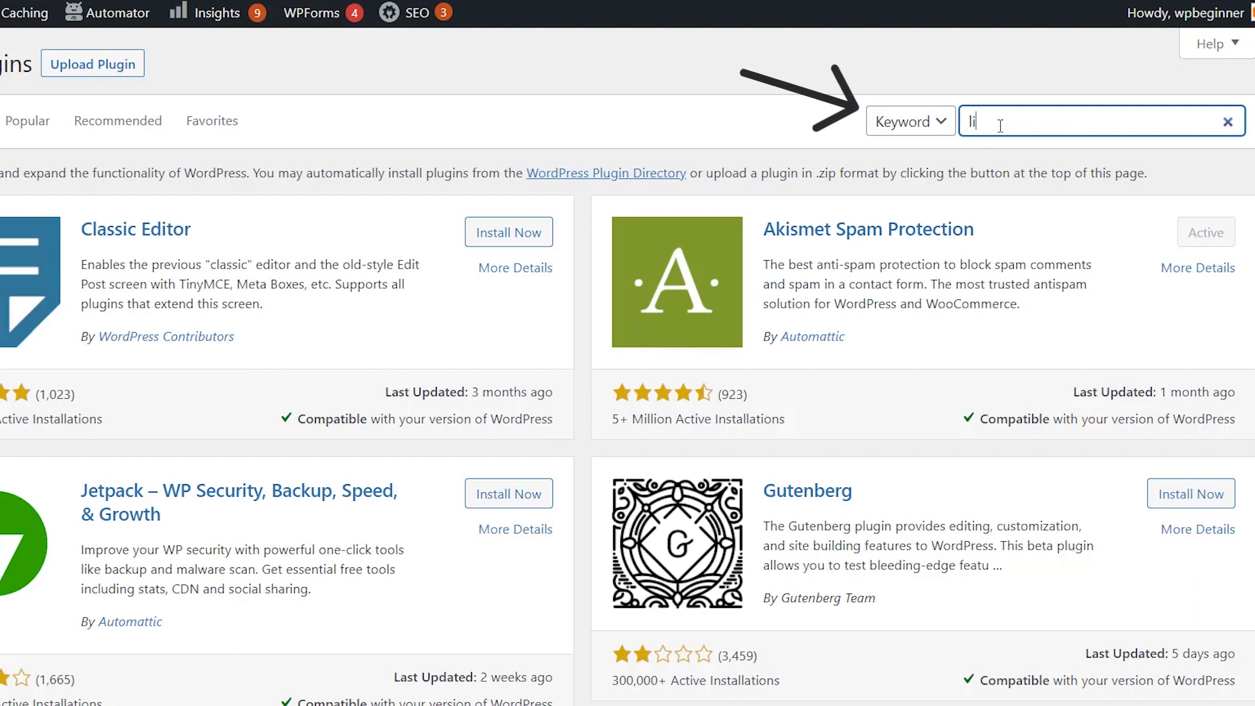
pyautogui.write('limit login attemtps')
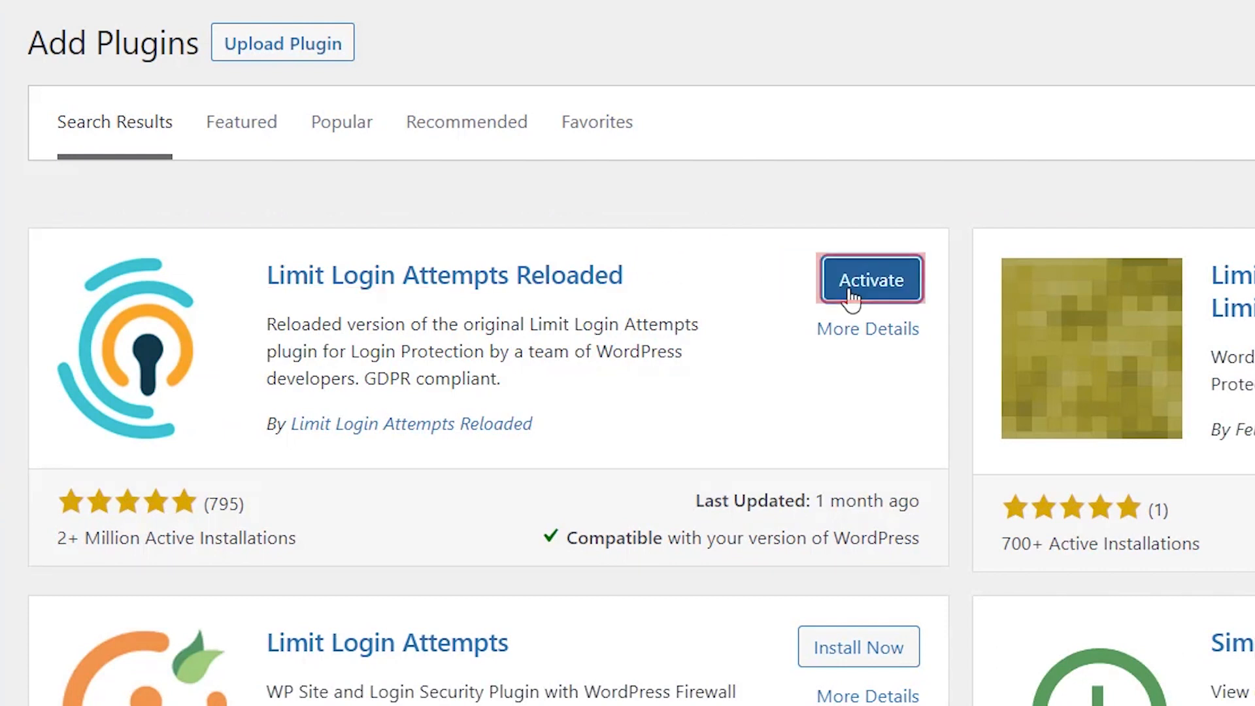
pyautogui.click(870, 279)
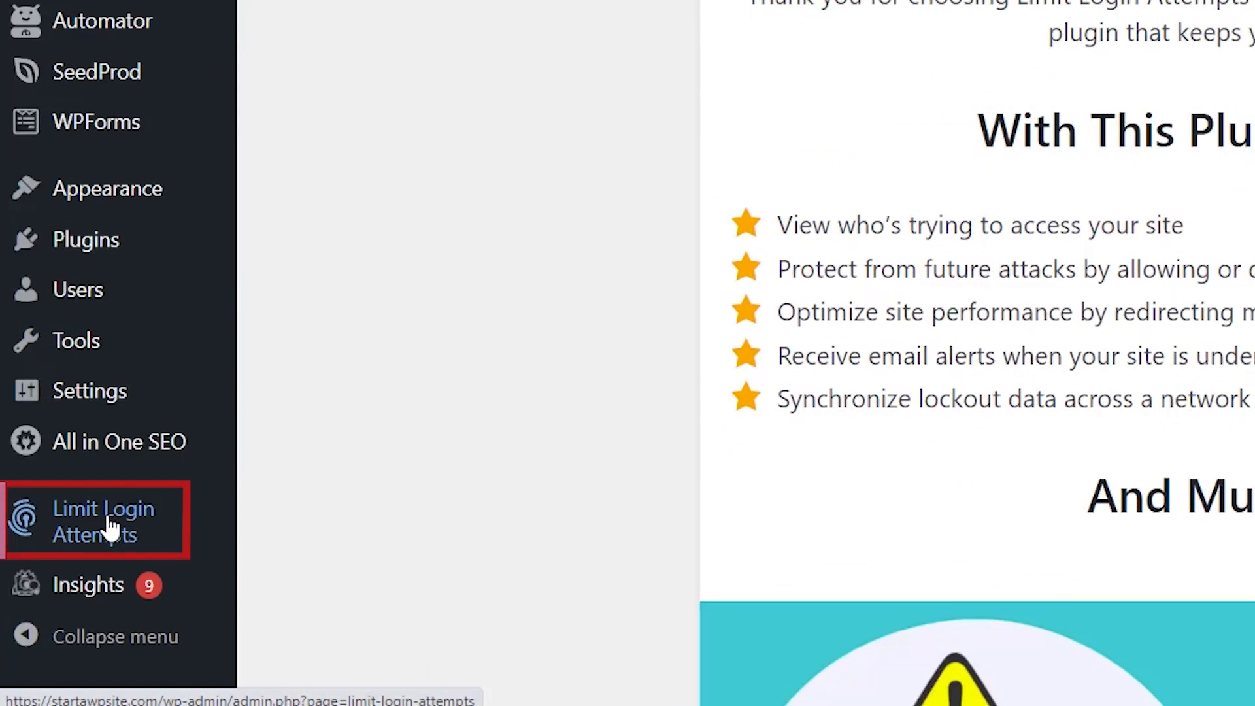
# Step: Go from the Limit Login Attempts dashboard to its Settings tab
pyautogui.click(102, 520)
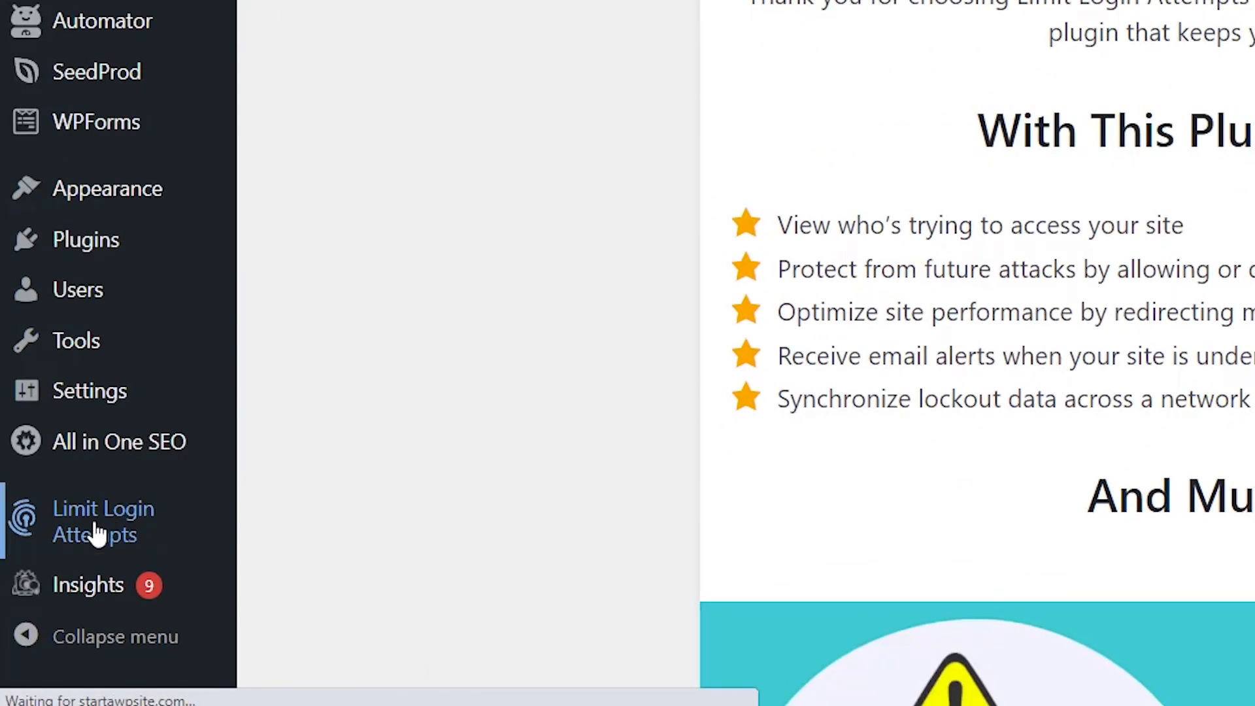
pyautogui.click(103, 521)
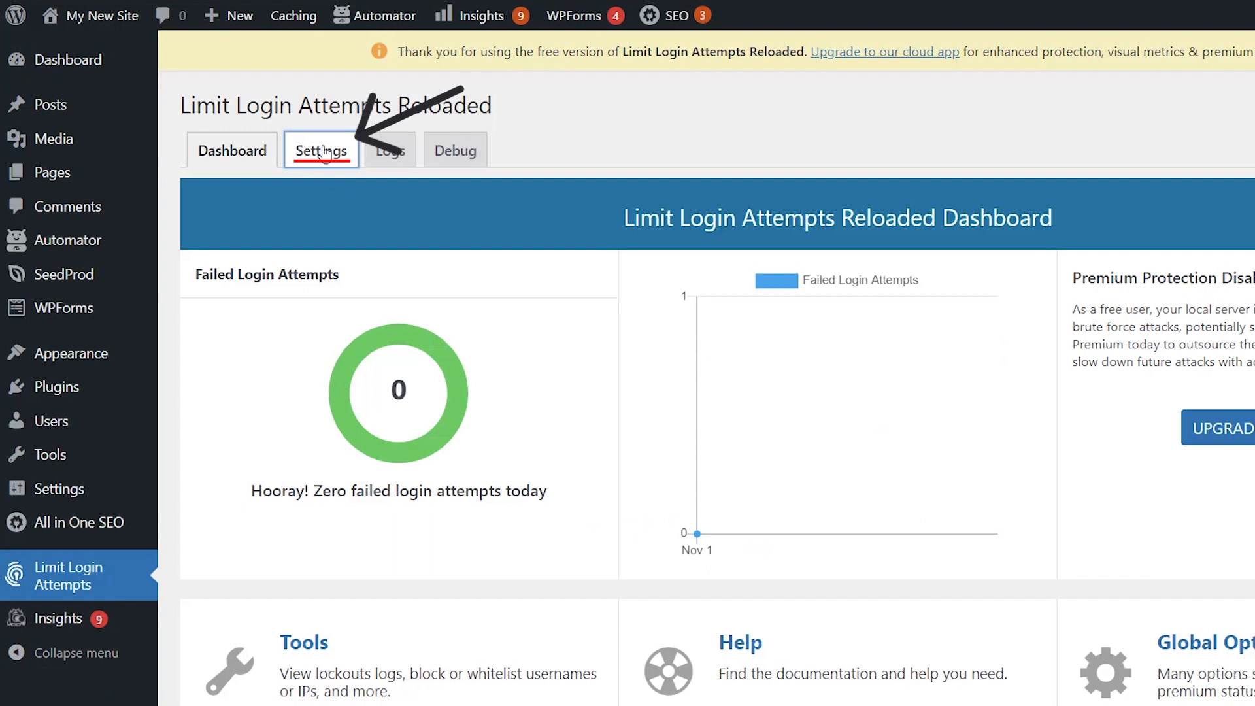
pyautogui.click(320, 150)
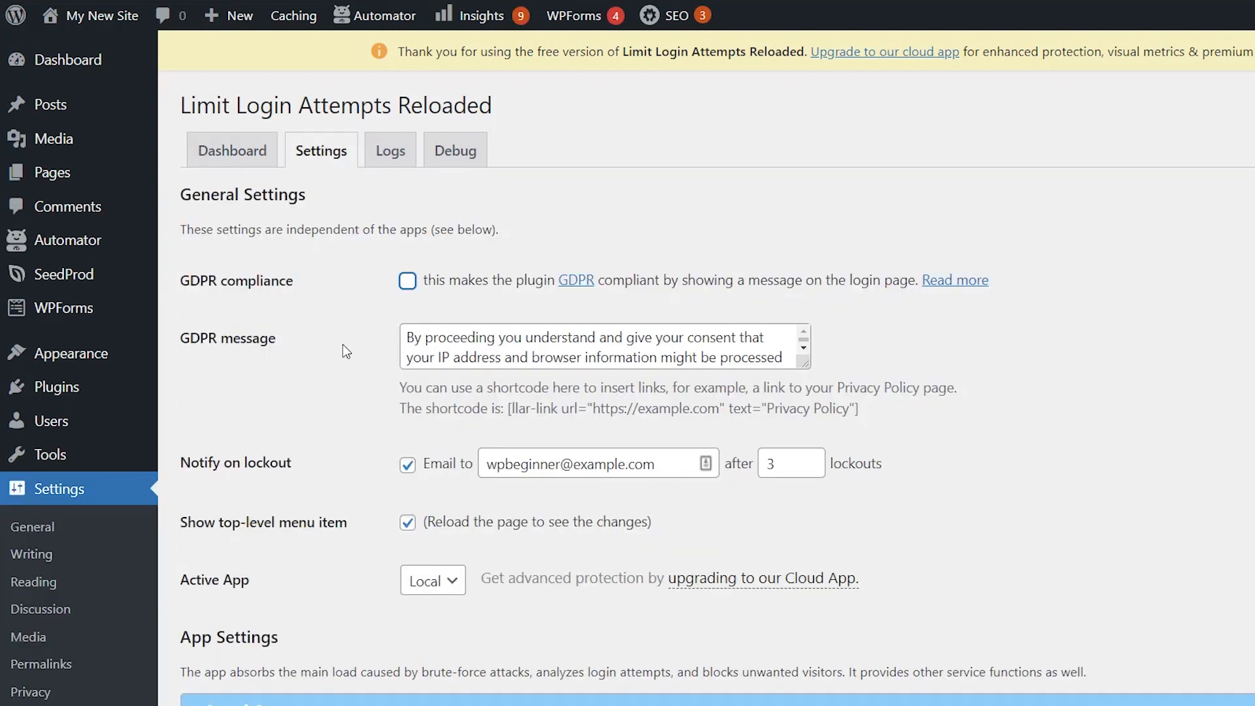
pyautogui.moveTo(243, 280)
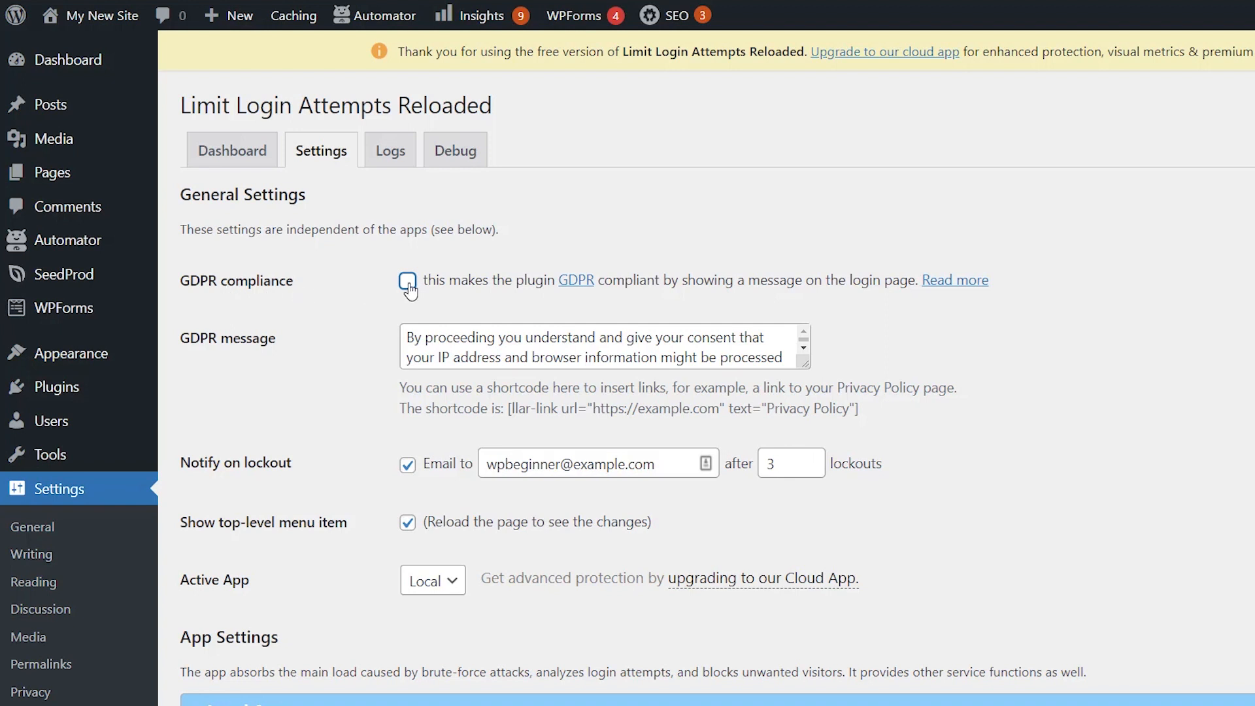
# Step: Enable the GDPR compliance message and save settings with 4 retries and 20-minute lockouts
pyautogui.click(407, 280)
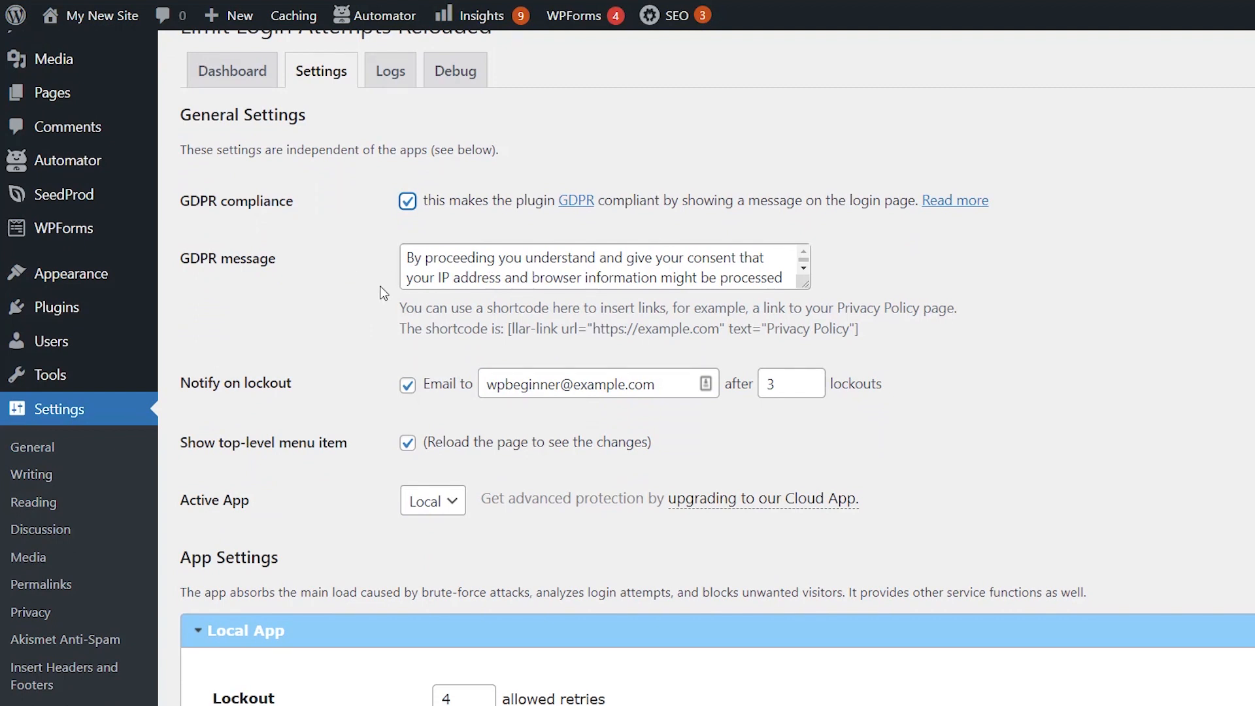
pyautogui.scroll(-3)
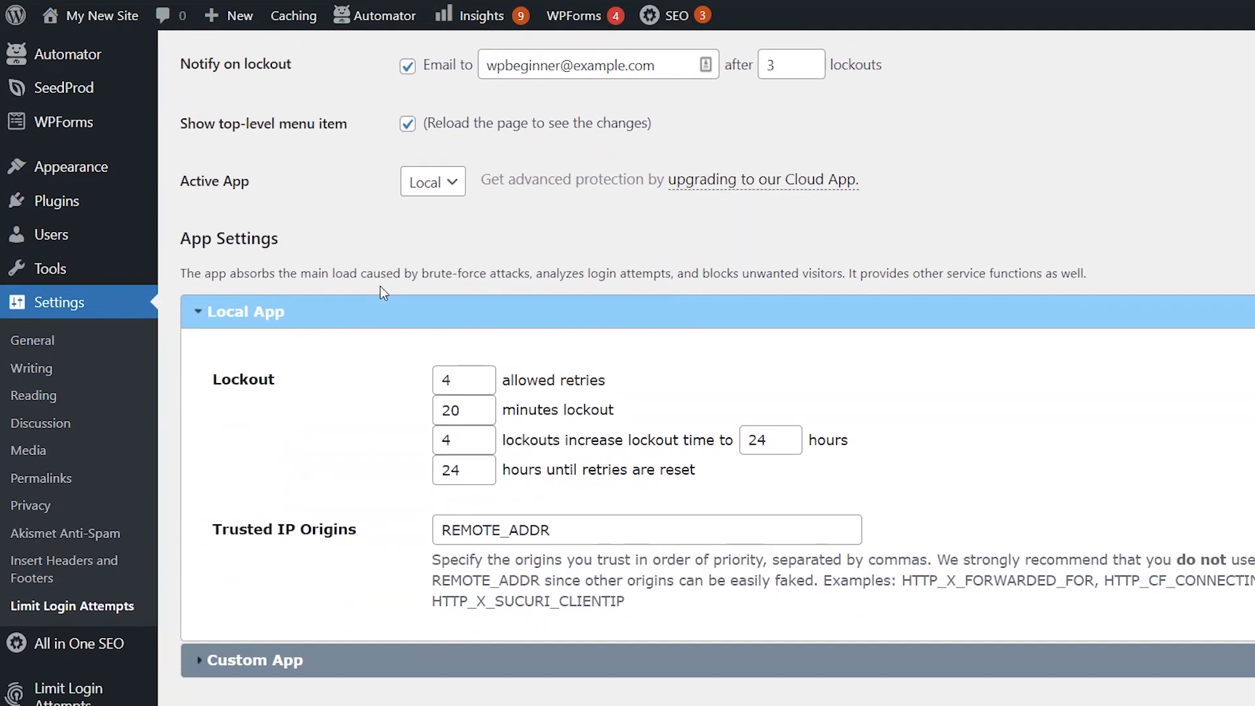
pyautogui.scroll(-3)
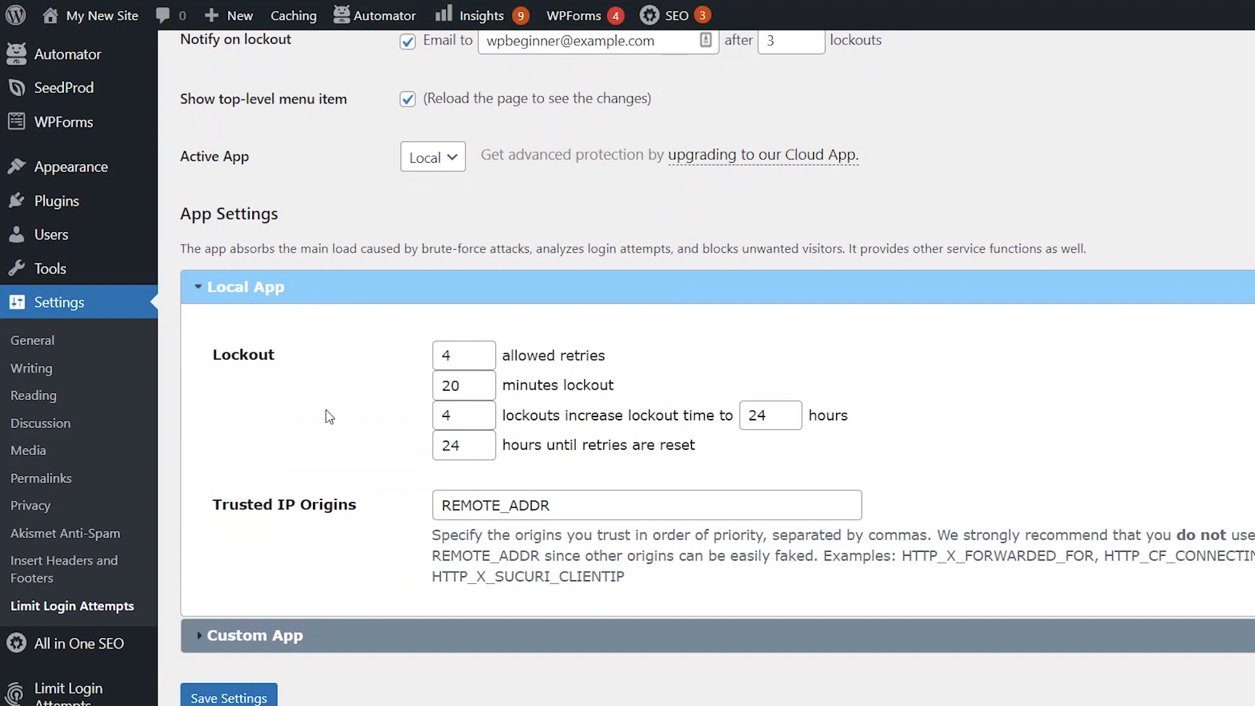
pyautogui.click(463, 356)
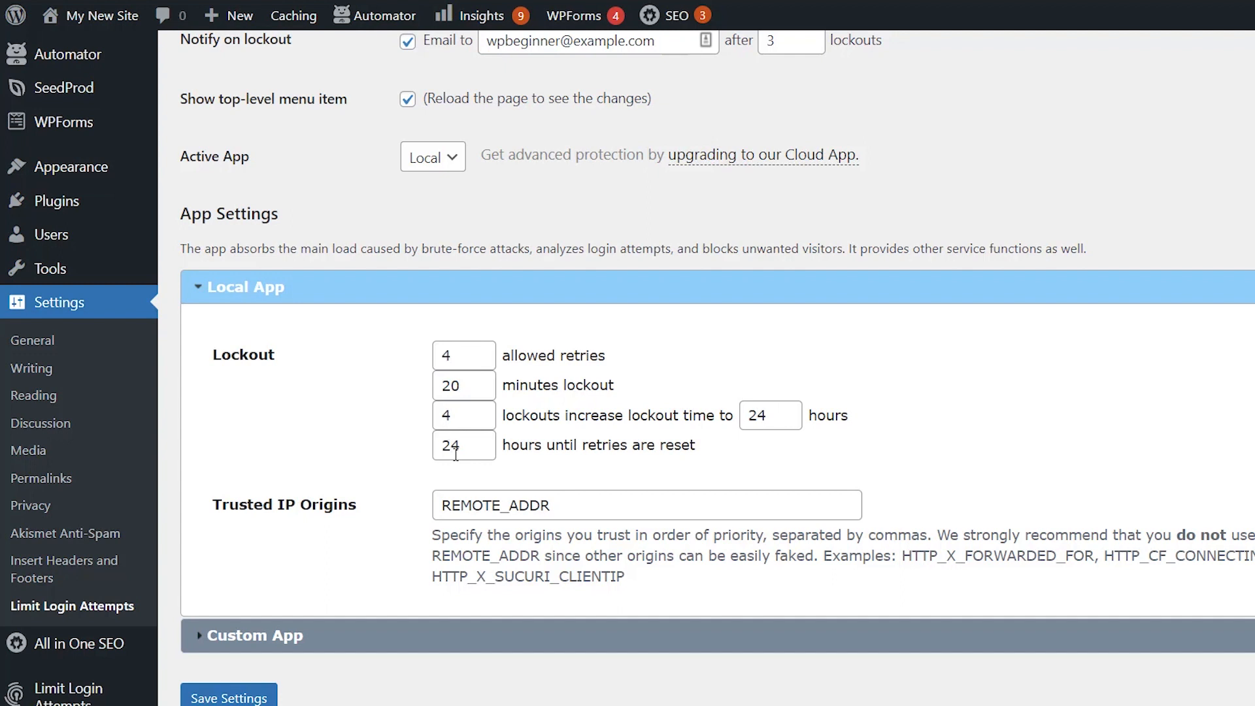
pyautogui.scroll(-3)
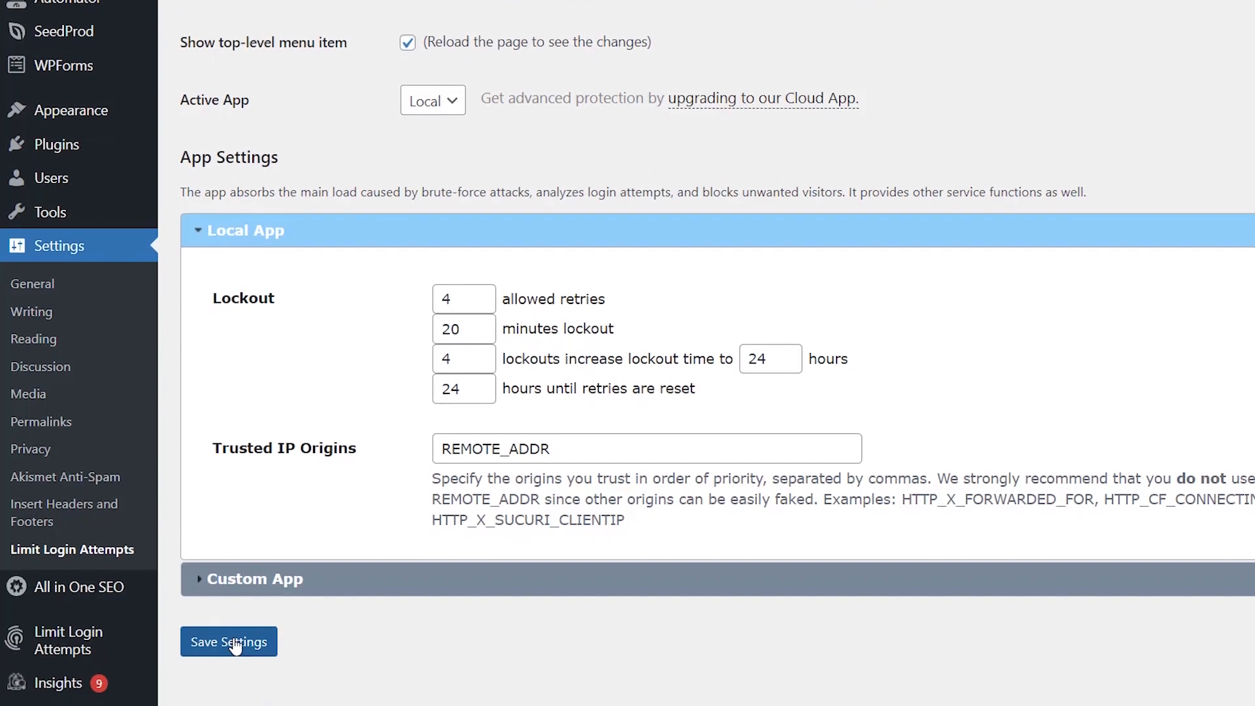
pyautogui.click(228, 641)
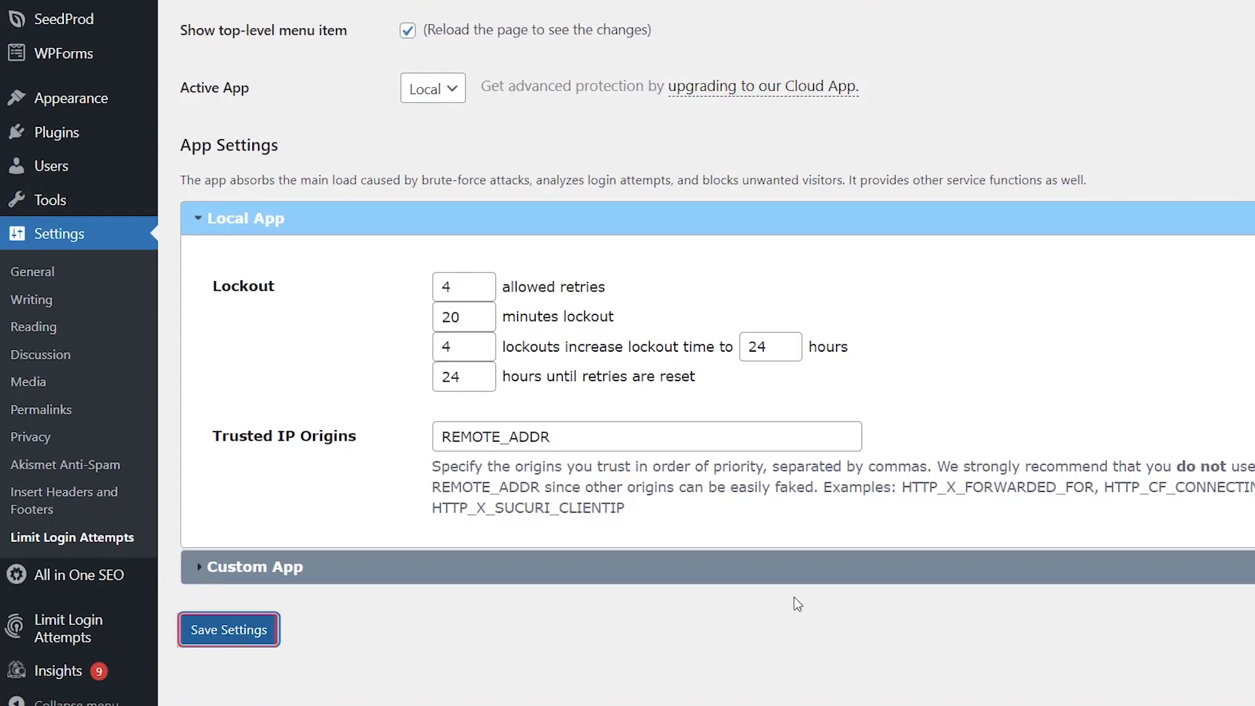
# Step: Log in with a wrong password to trigger the error showing 3 attempts remaining
pyautogui.click(228, 628)
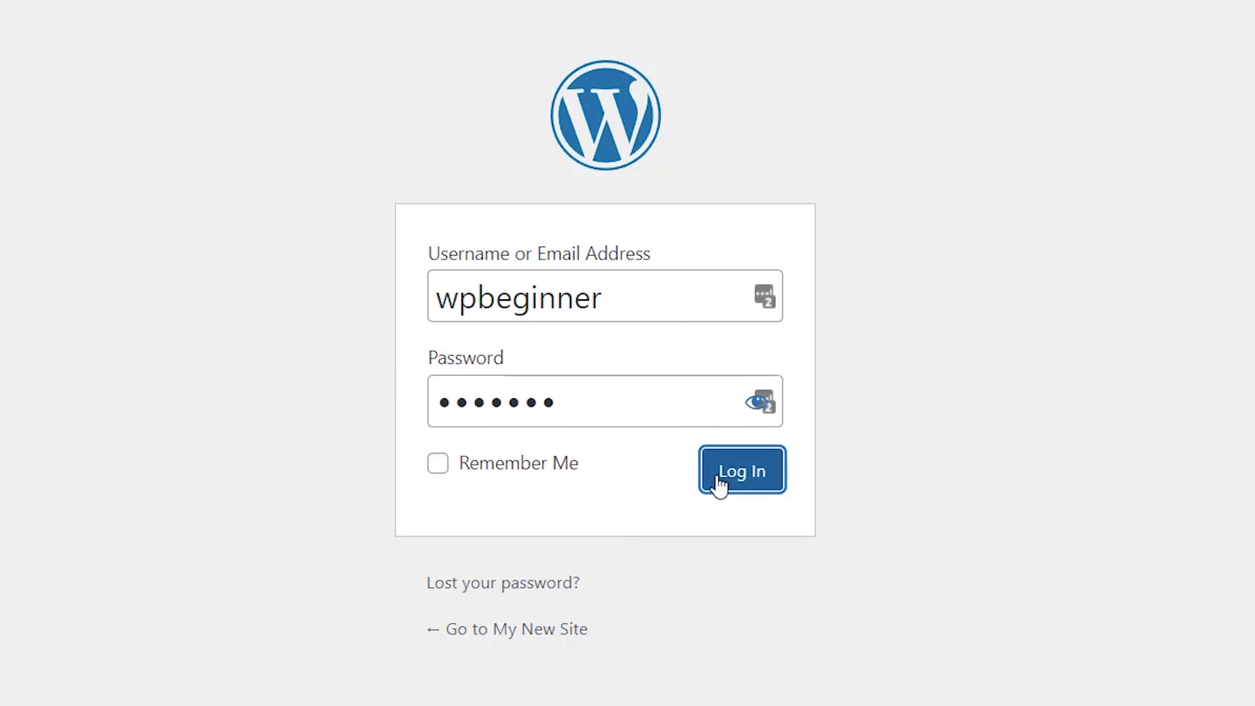
pyautogui.click(741, 470)
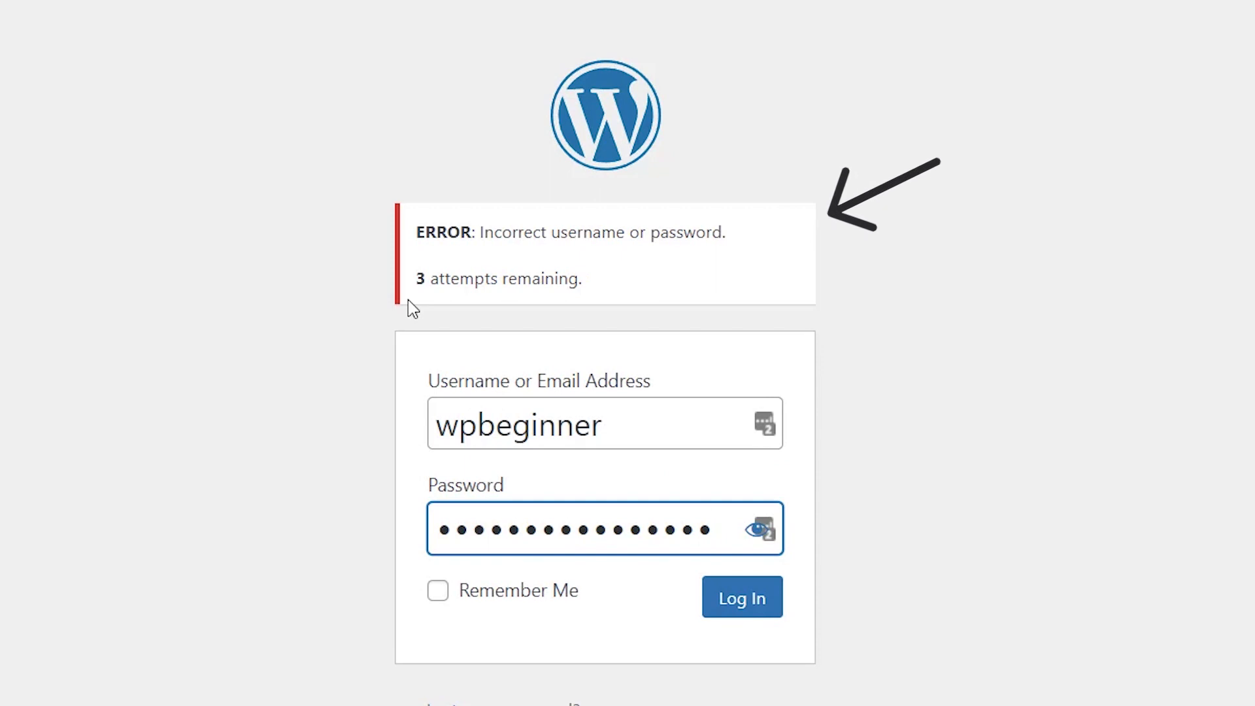